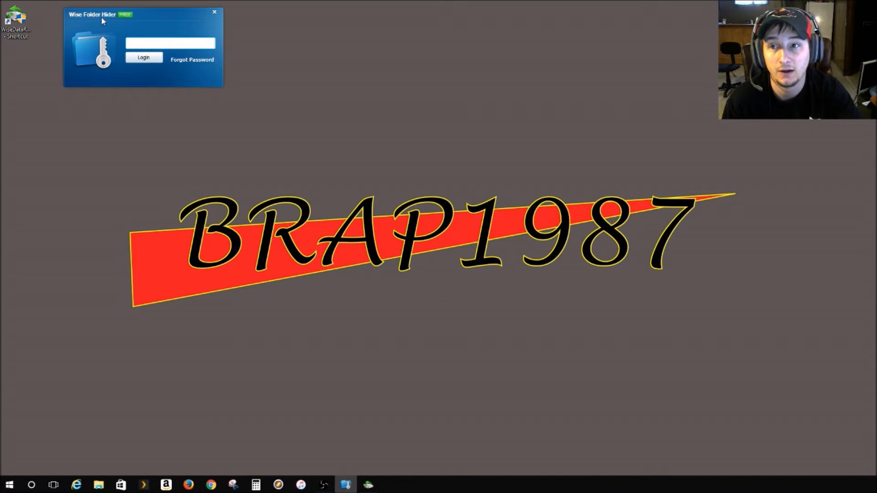
mouse_move(260, 24)
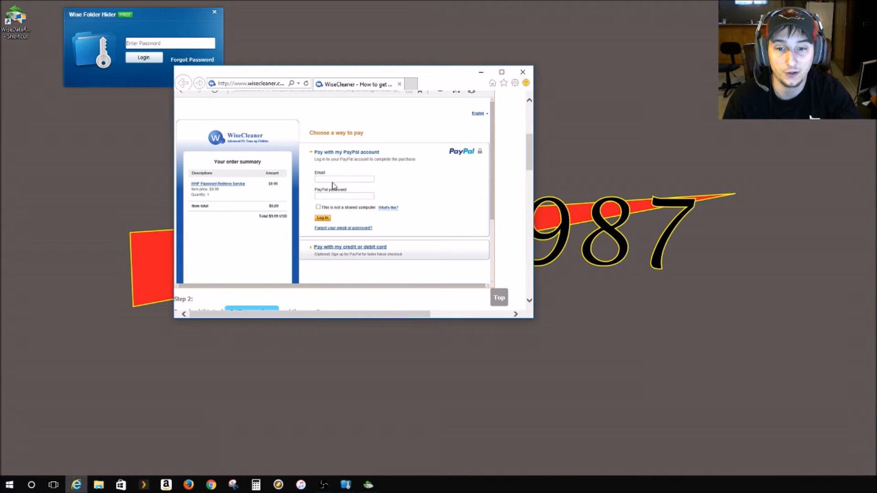
Finish reading and close the WiseCleaner password-retrieval help page in Internet Explorer
scroll(down, 3)
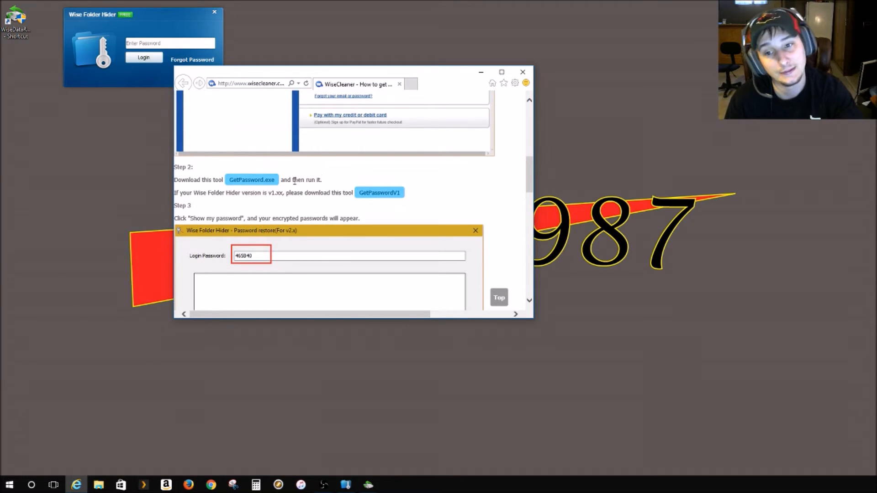
mouse_move(251, 180)
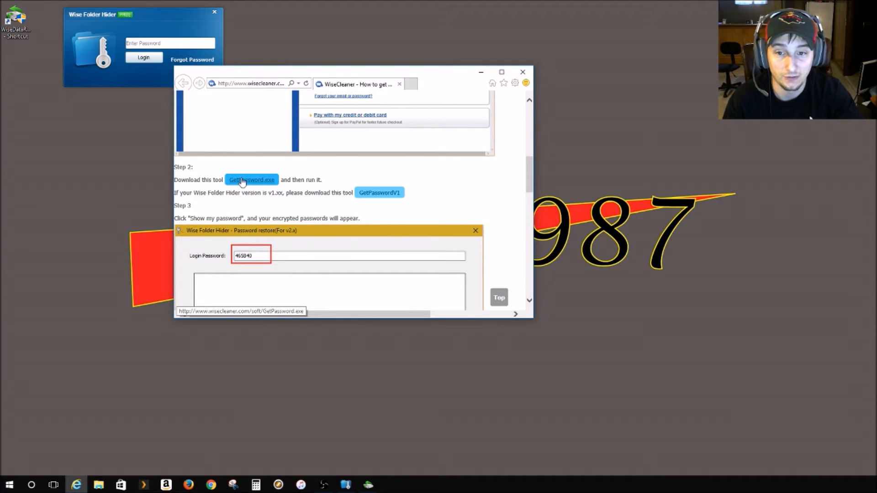
mouse_move(379, 193)
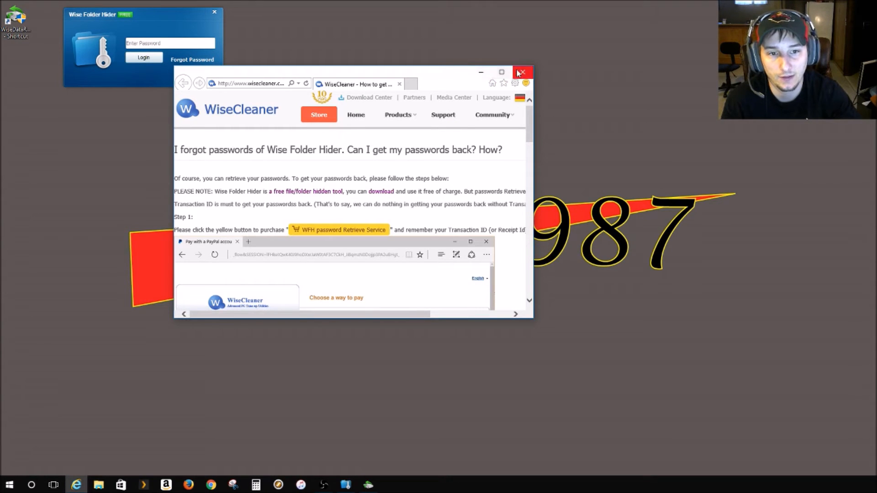
click(523, 72)
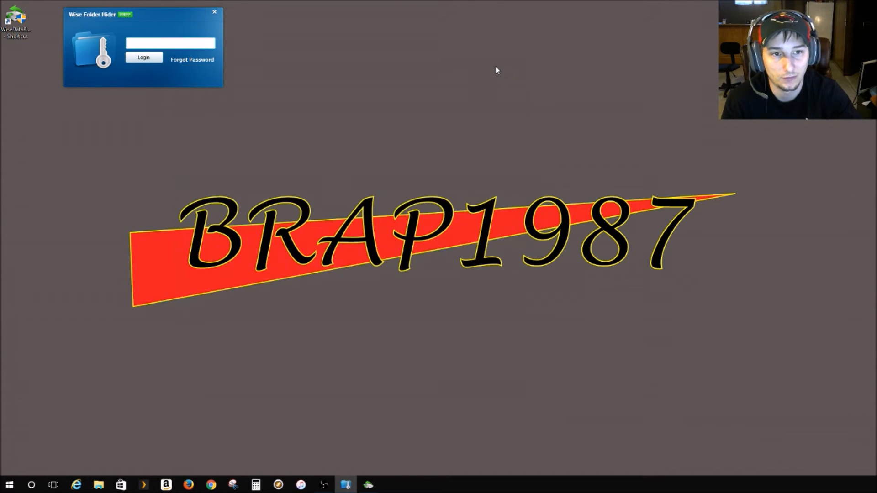
Launch Wise Data Recovery from the taskbar with drive C: selected
click(170, 43)
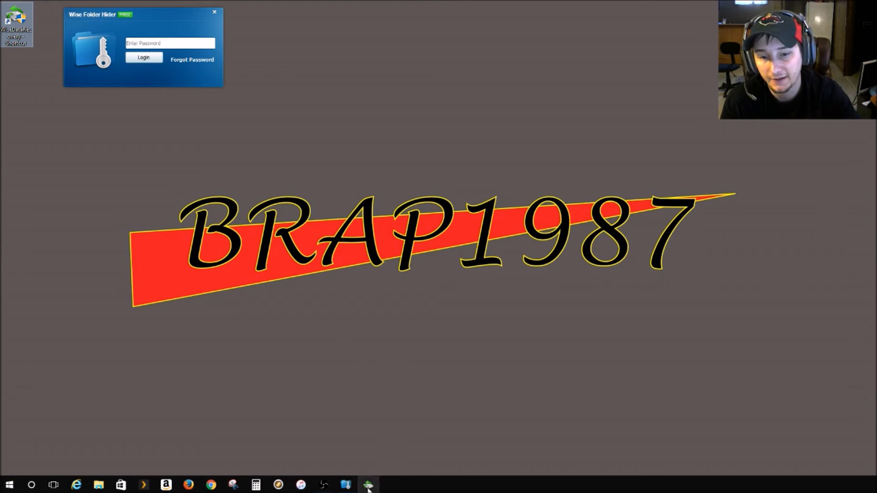
click(368, 484)
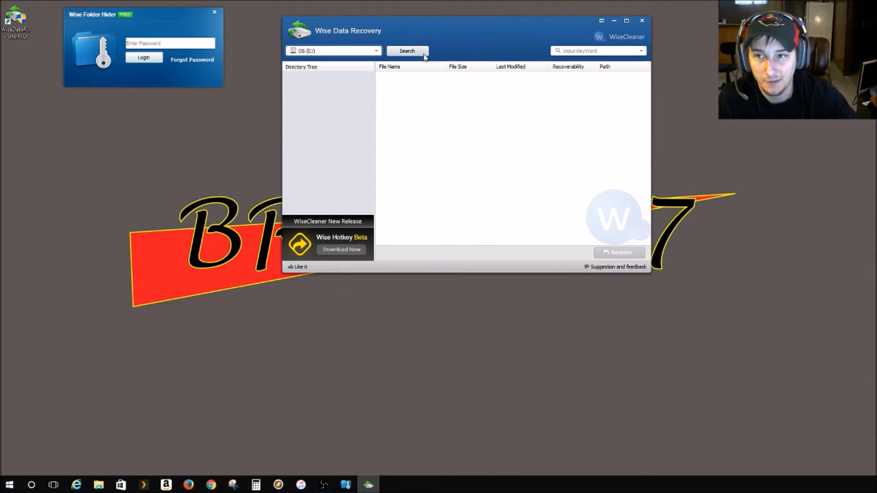
Scan drive C: and list the folder holding the recoverable hidefolder item
click(407, 51)
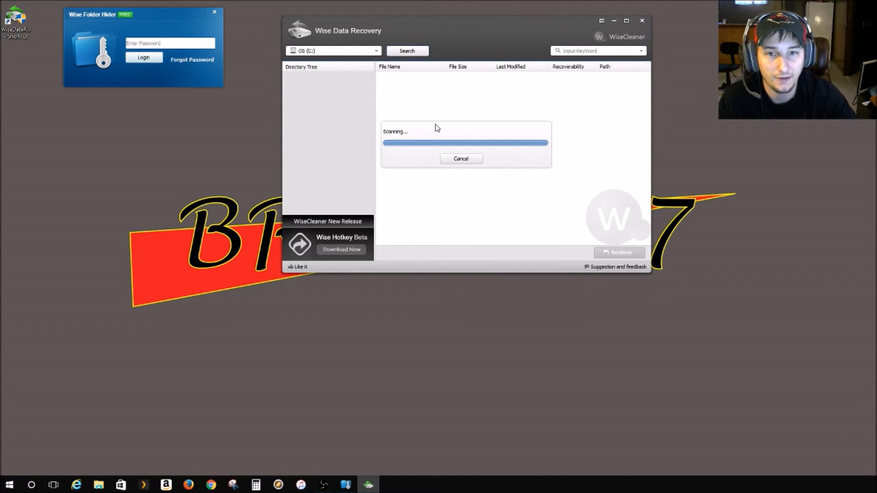
mouse_move(414, 128)
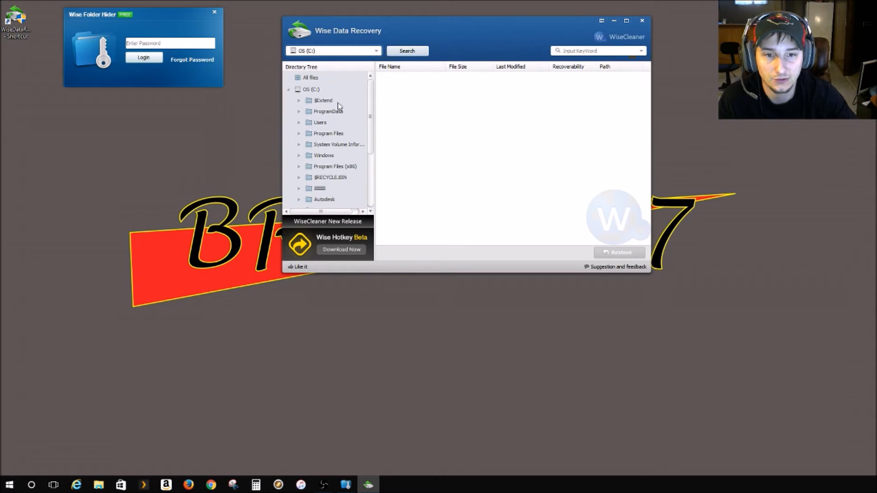
click(406, 52)
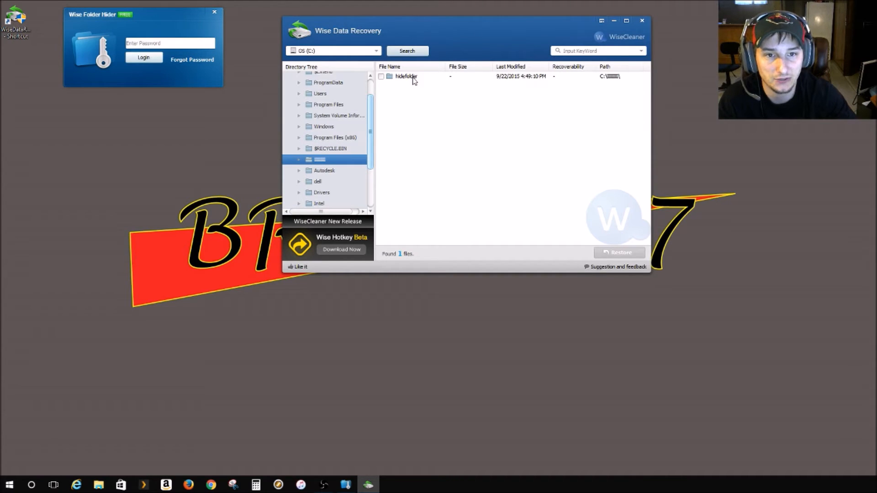
Mark the hide folder inside hidefolder for recovery and start Restore
click(406, 76)
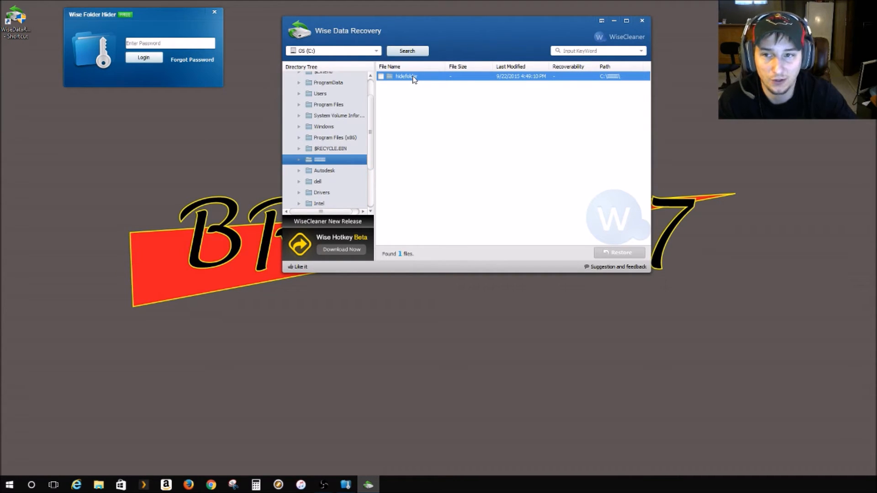
click(298, 159)
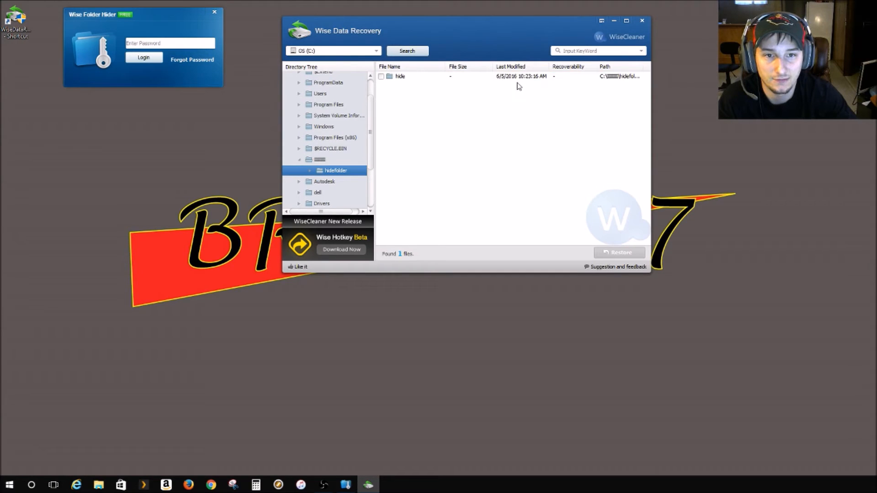
click(381, 76)
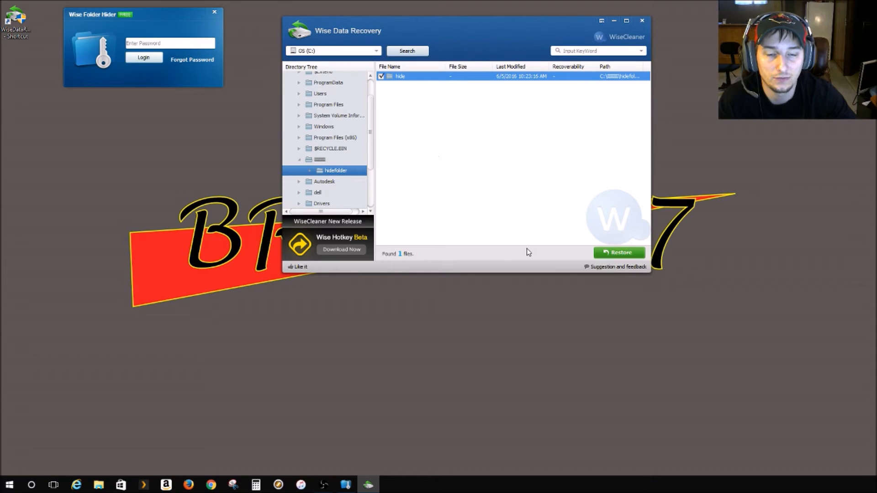
click(619, 252)
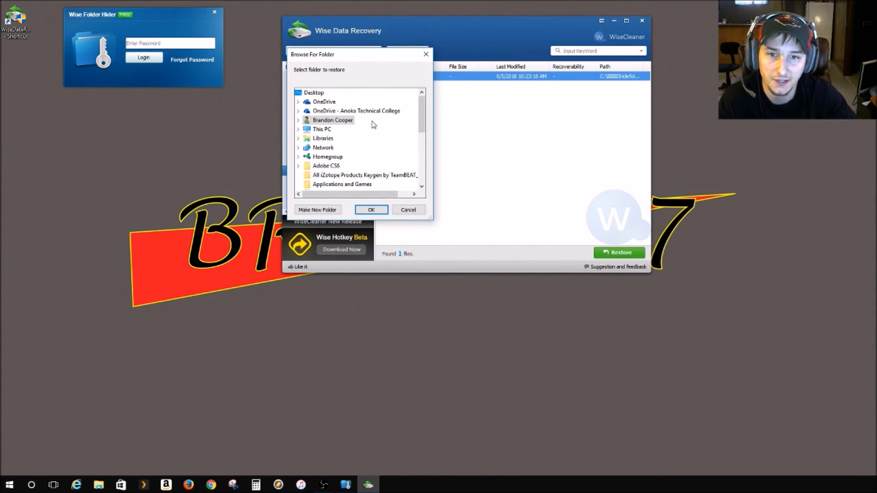
Restore the hide folder to Local Disk (D:) as the destination
scroll(down, 3)
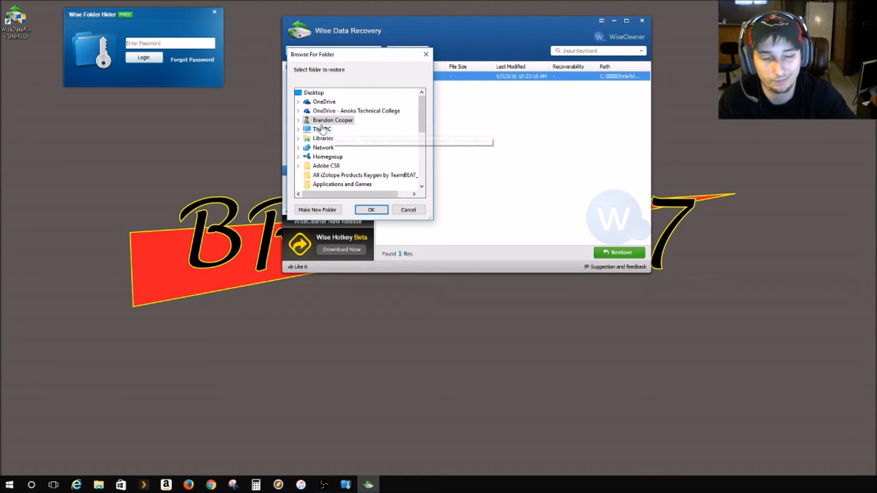
scroll(down, 3)
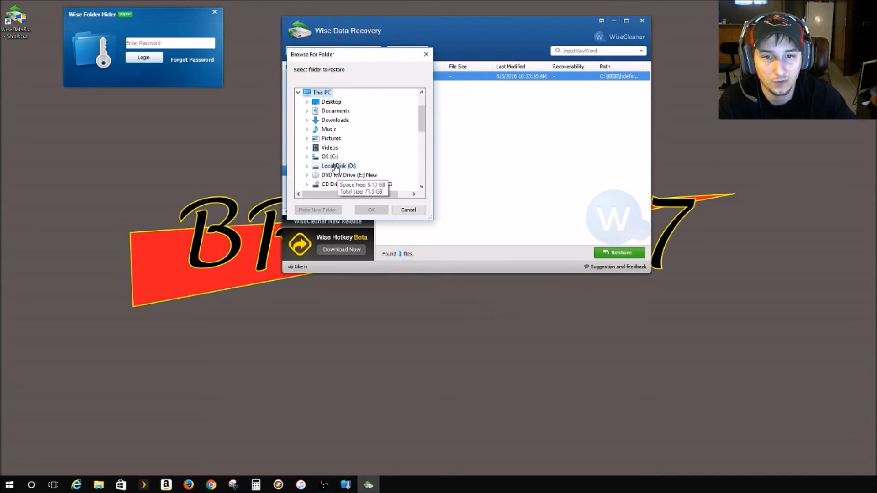
click(338, 165)
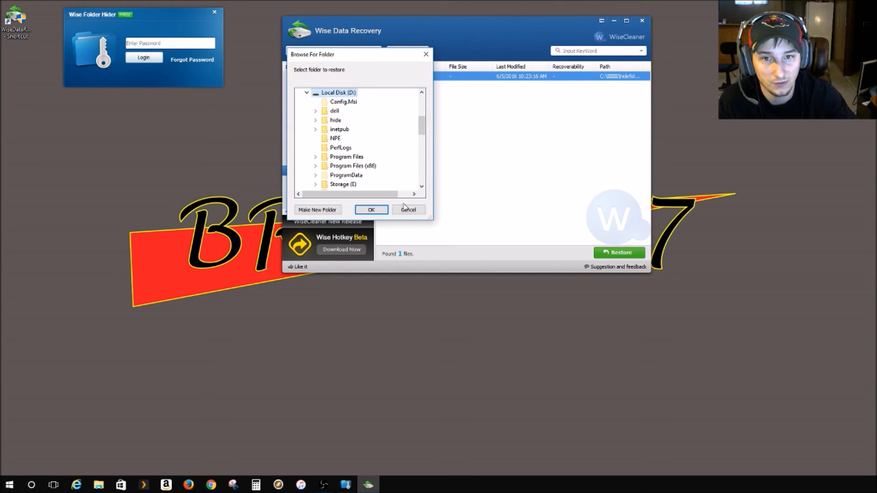
click(371, 209)
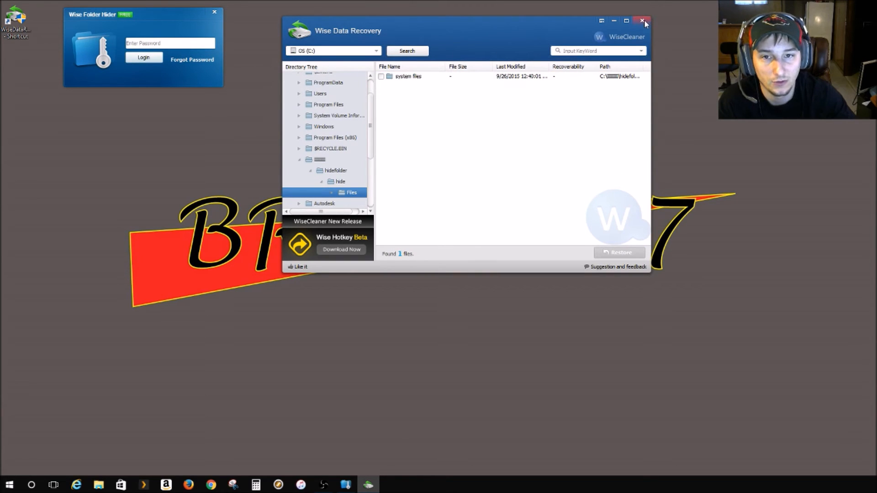
mouse_move(487, 178)
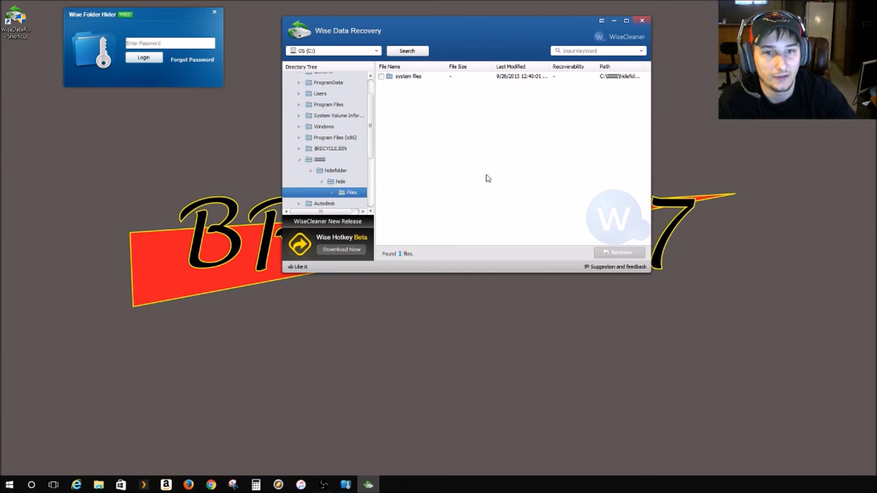
Close Wise Data Recovery and verify D:\hide\Files in File Explorer, then close Explorer
click(99, 485)
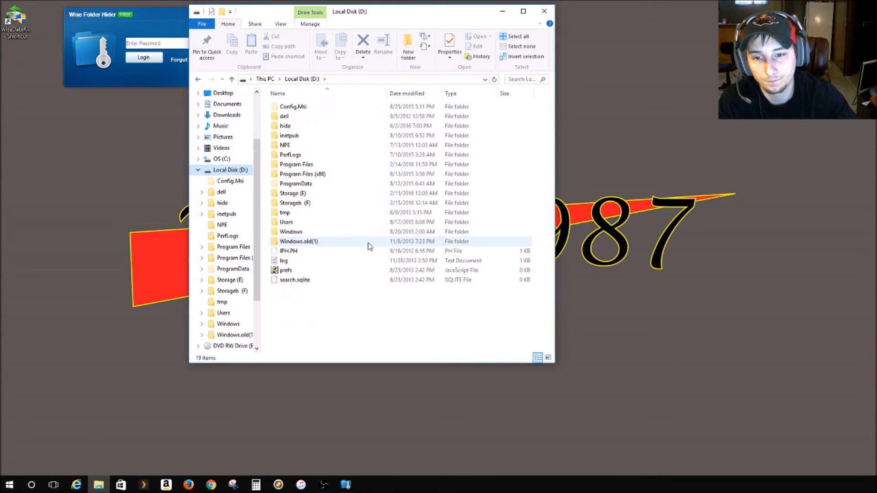
click(285, 126)
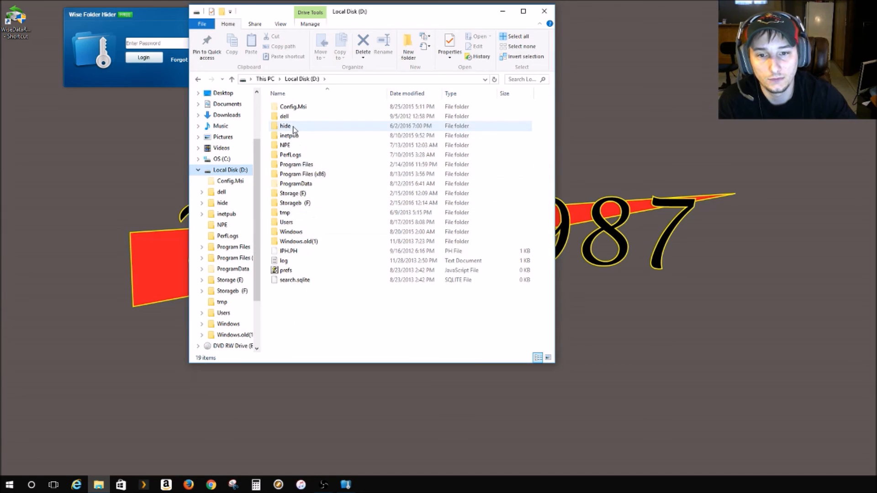
double_click(285, 126)
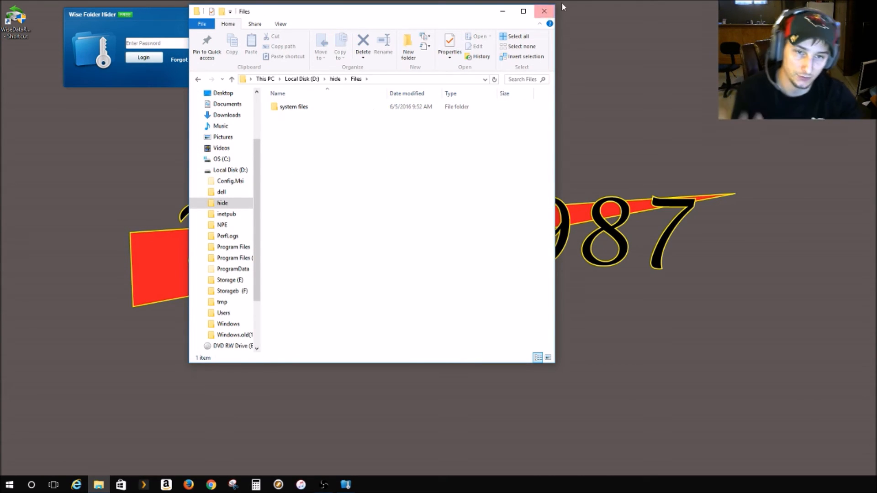
click(543, 11)
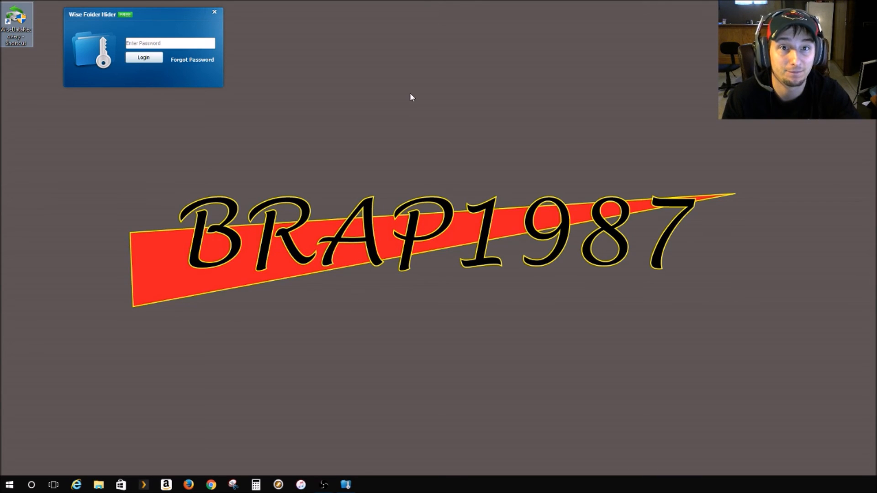
mouse_move(220, 107)
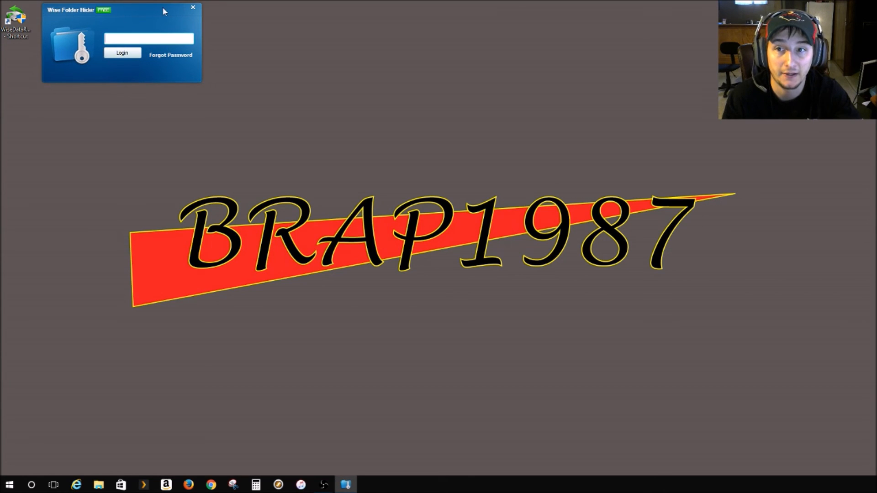
Close the Wise Folder Hider login window, leaving an empty desktop
click(148, 38)
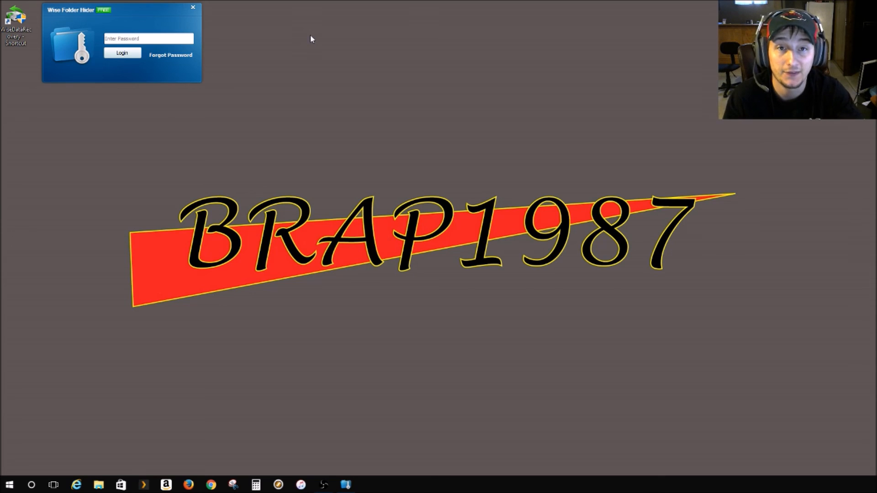
click(193, 7)
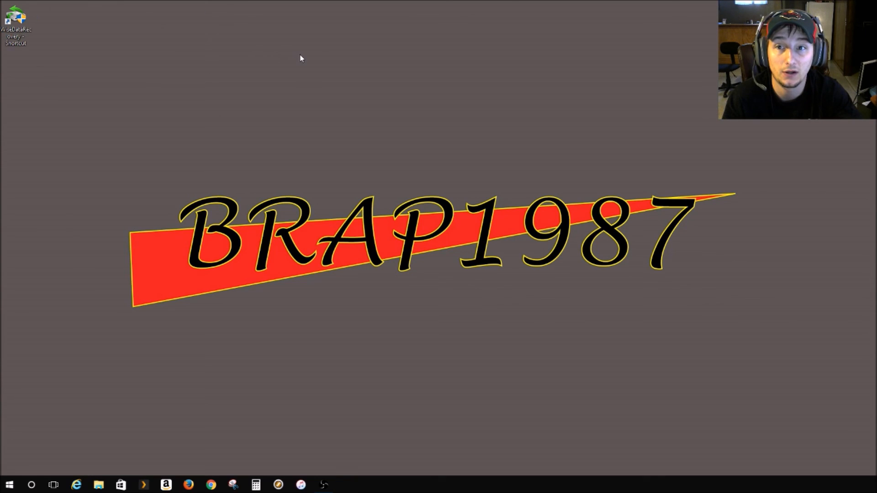